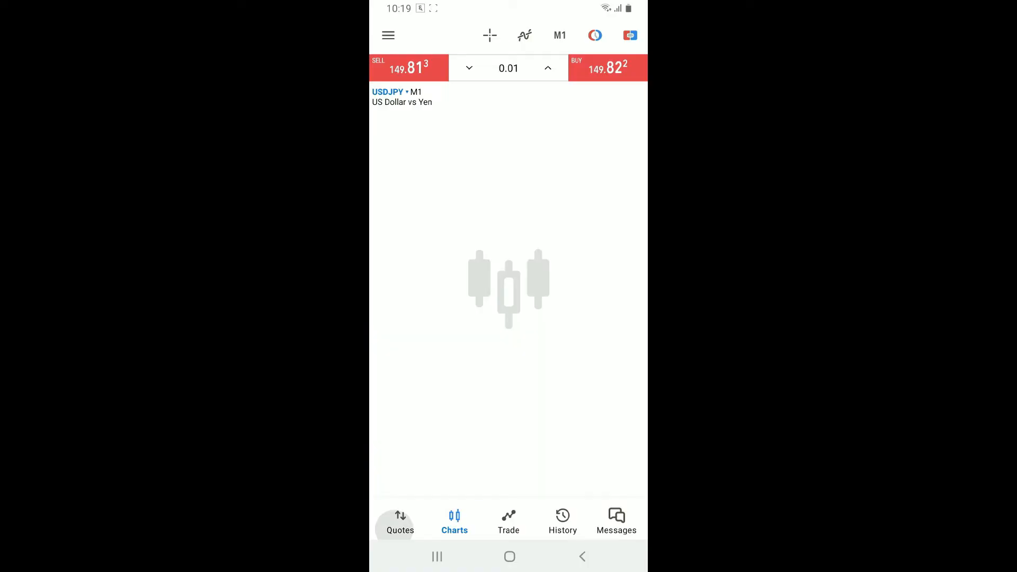
Step: Open the USDJPY M1 chart from the Quotes list
{"action": "left_click", "coordinate": [399, 520]}
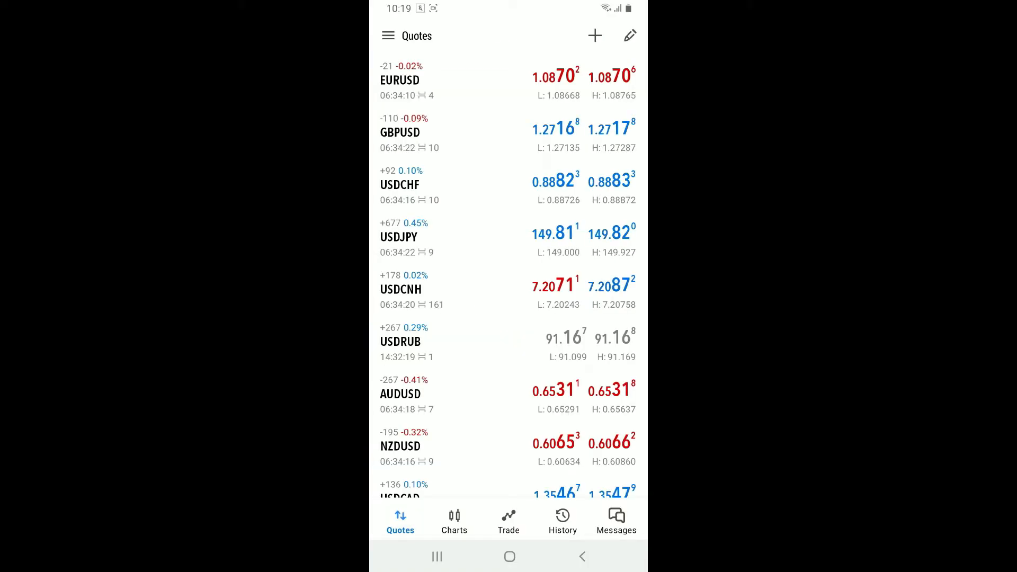
{"action": "left_click", "coordinate": [454, 521]}
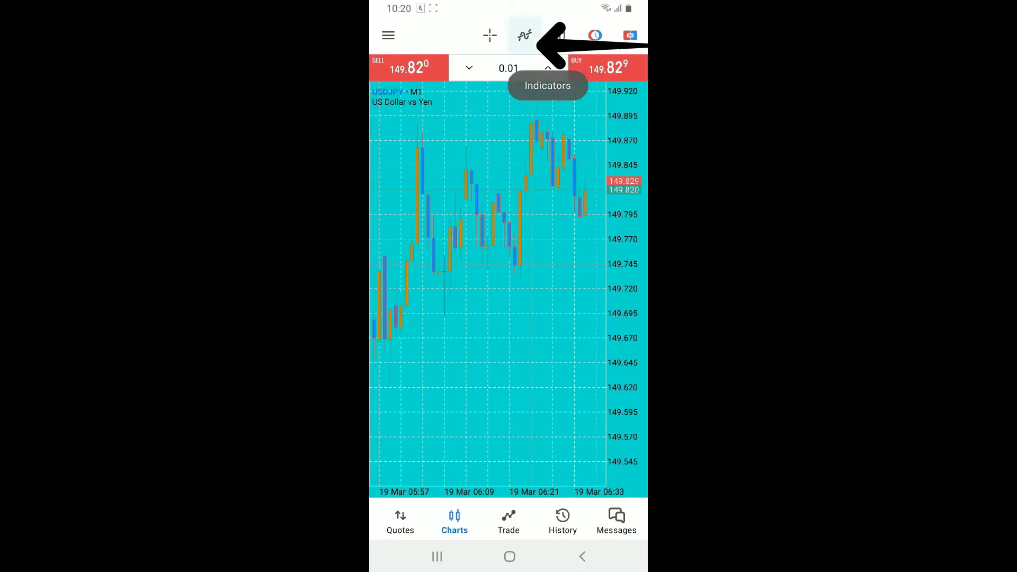
Step: Open the indicator catalogue for the USDJPY chart
{"action": "left_click", "coordinate": [523, 35]}
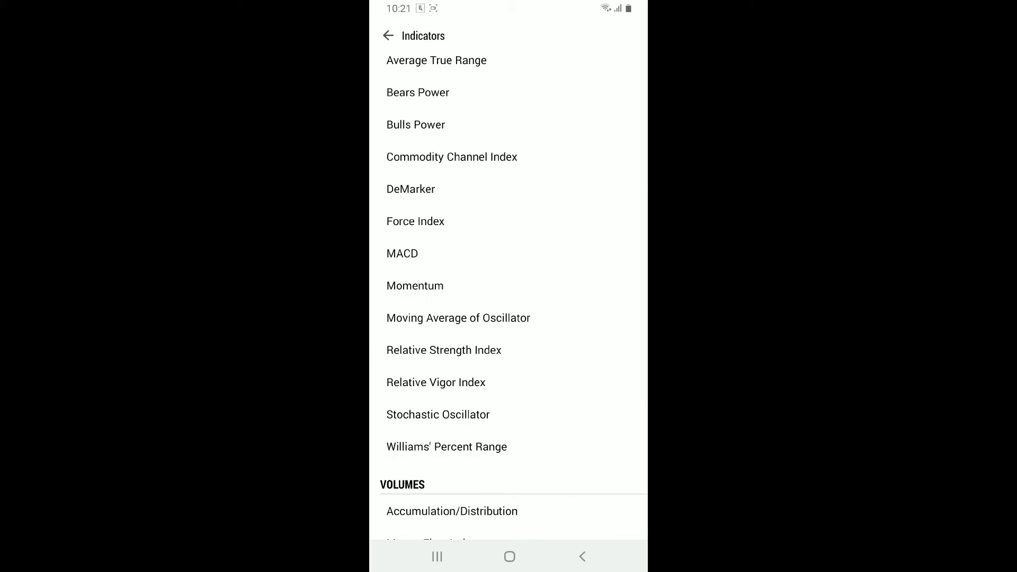
Step: Configure Relative Strength Index with period 15, applied to Open prices
{"action": "left_click", "coordinate": [444, 350]}
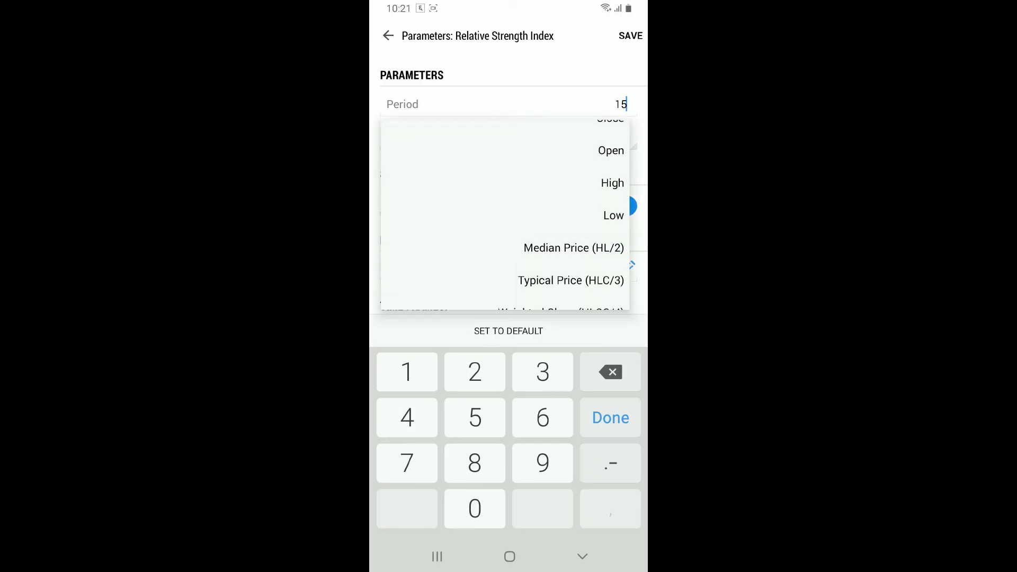
{"action": "left_click", "coordinate": [610, 150]}
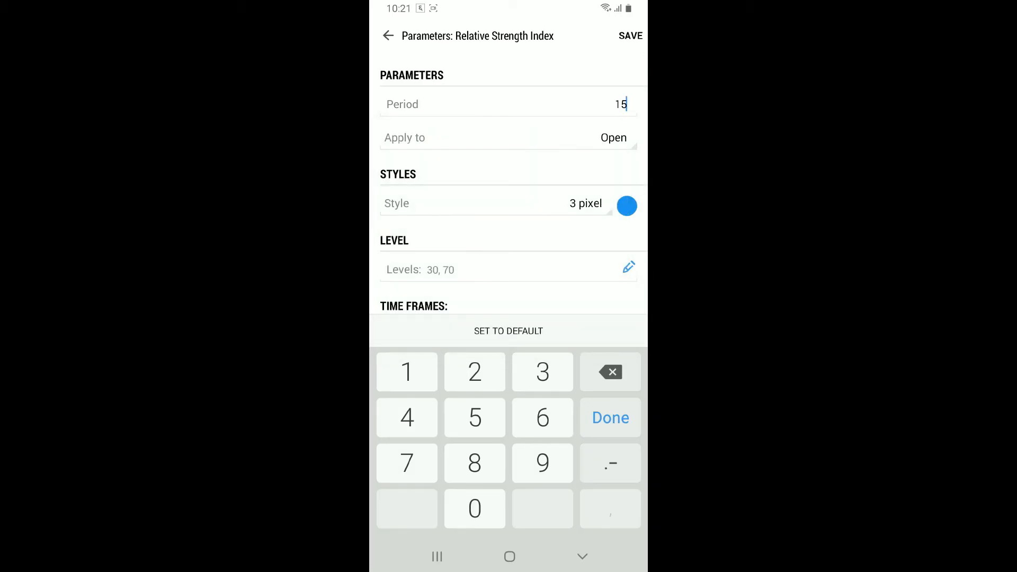
{"action": "left_click", "coordinate": [626, 206]}
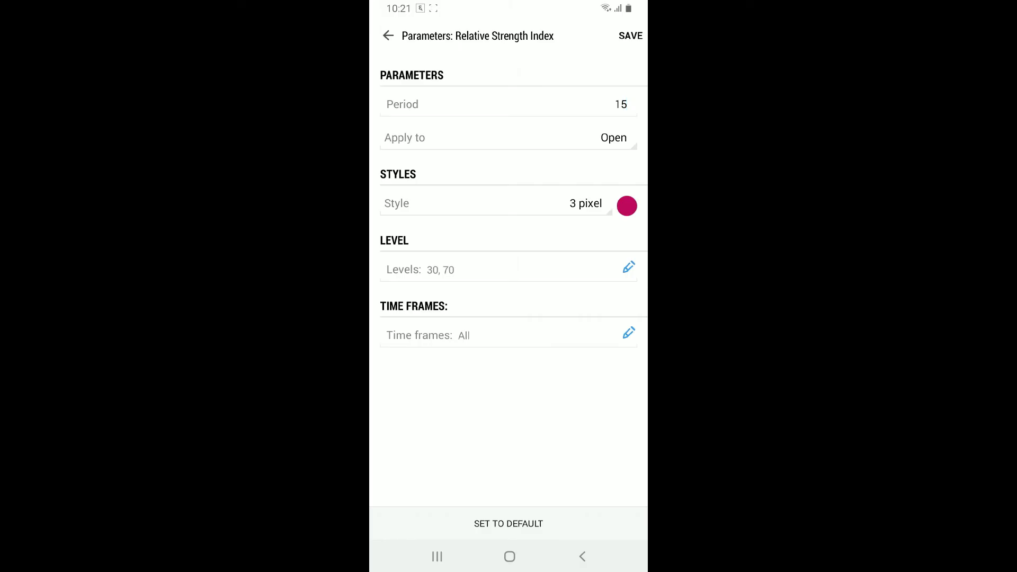
Step: Save the RSI(15) settings and return to the USDJPY chart
{"action": "left_click", "coordinate": [387, 35]}
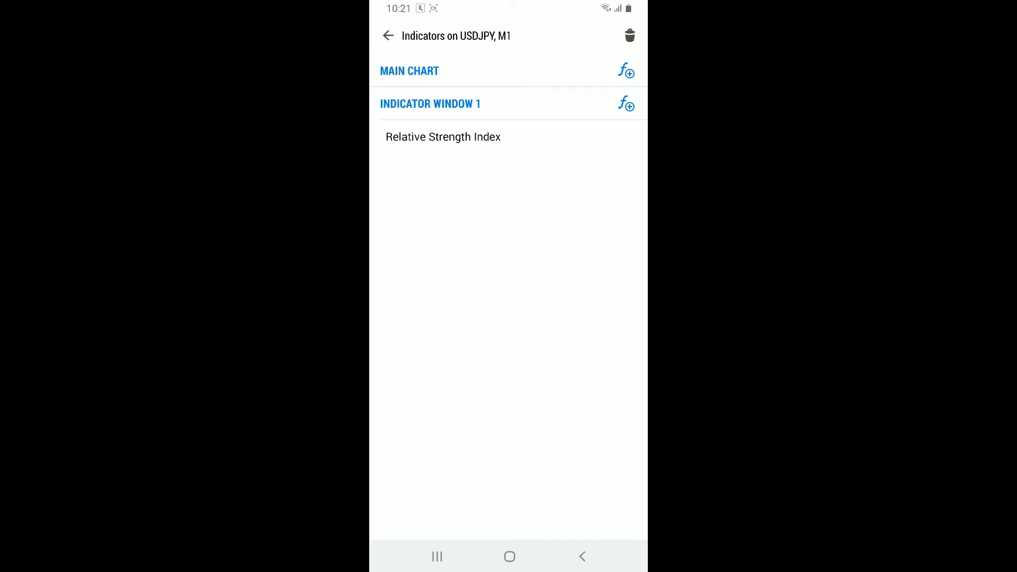
{"action": "left_click", "coordinate": [387, 36]}
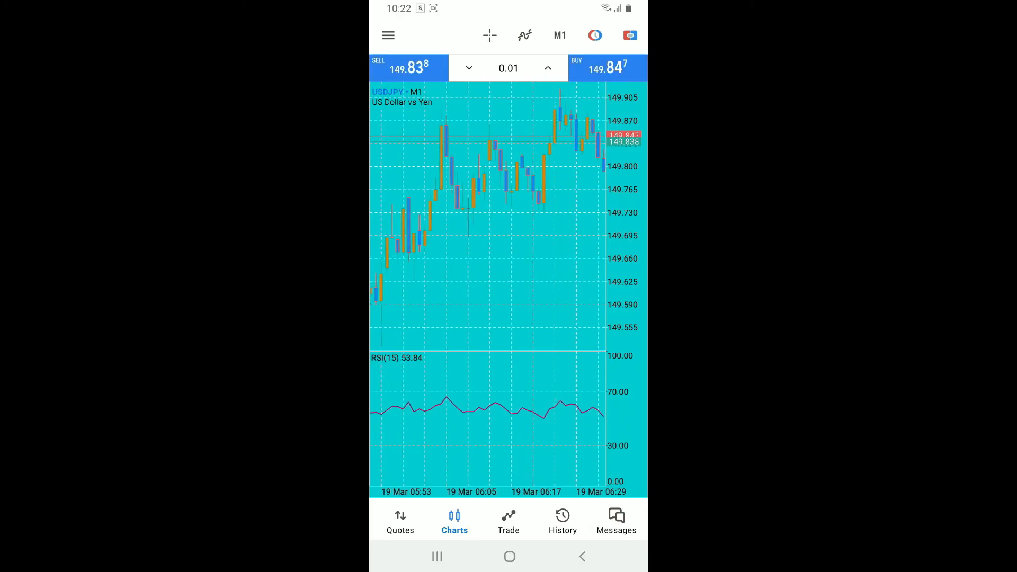